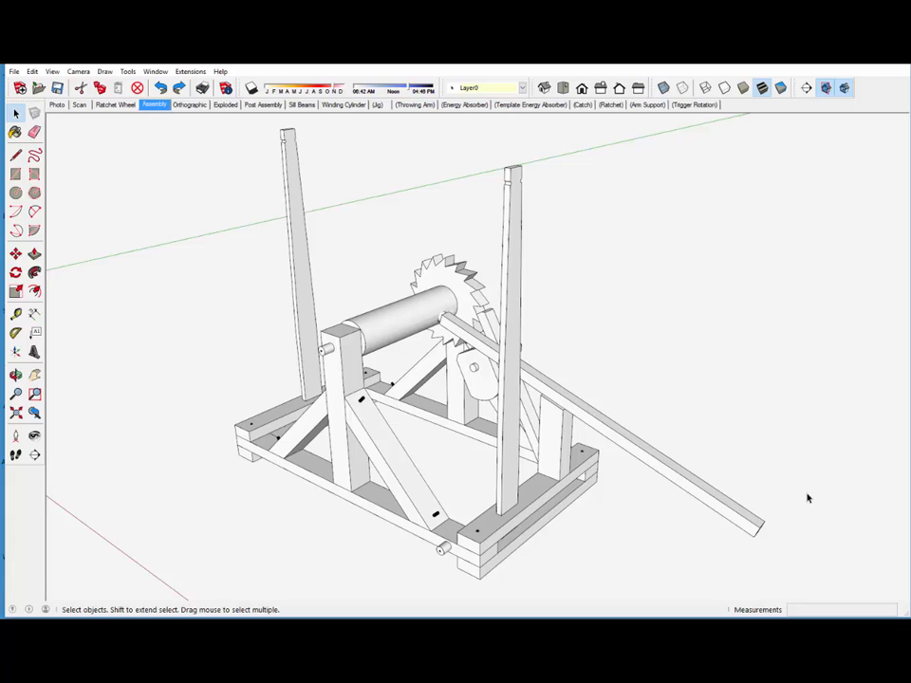
mouse_move(679, 517)
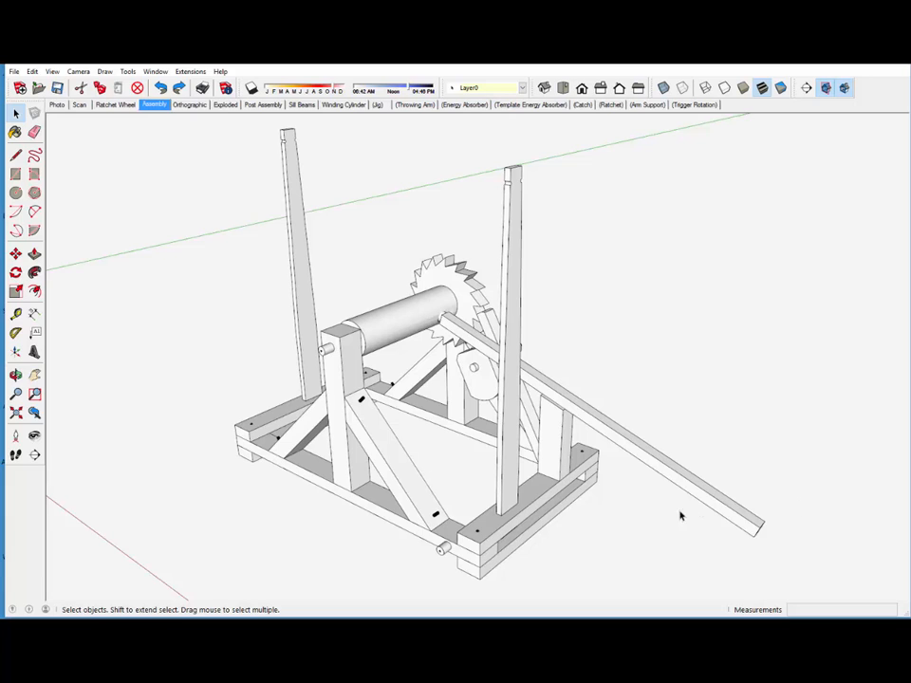
mouse_move(588, 484)
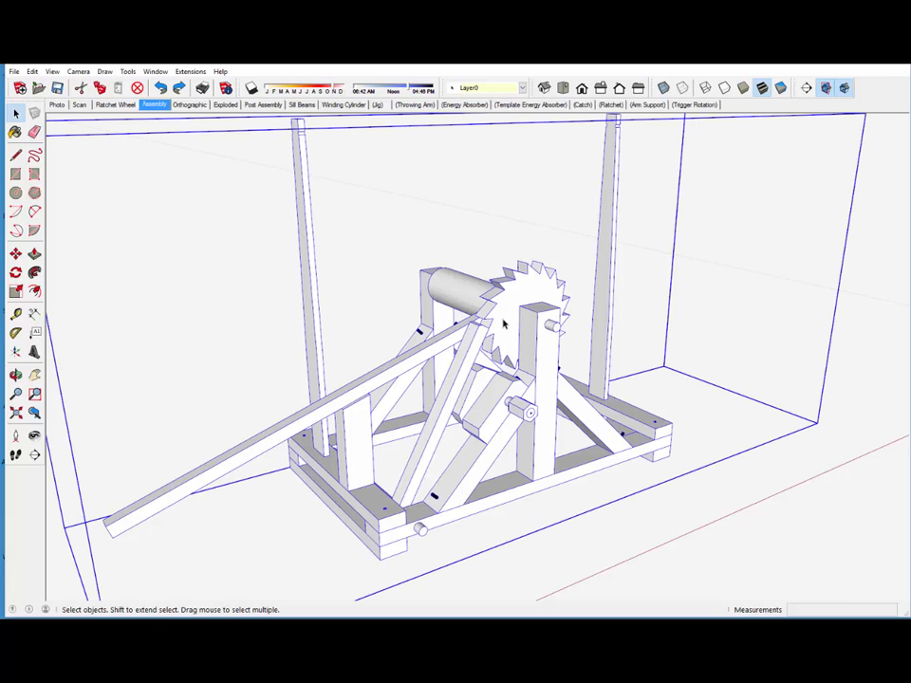
Step: Enter the ratchet wheel component for editing and zoom in on its teeth
right_click(522, 323)
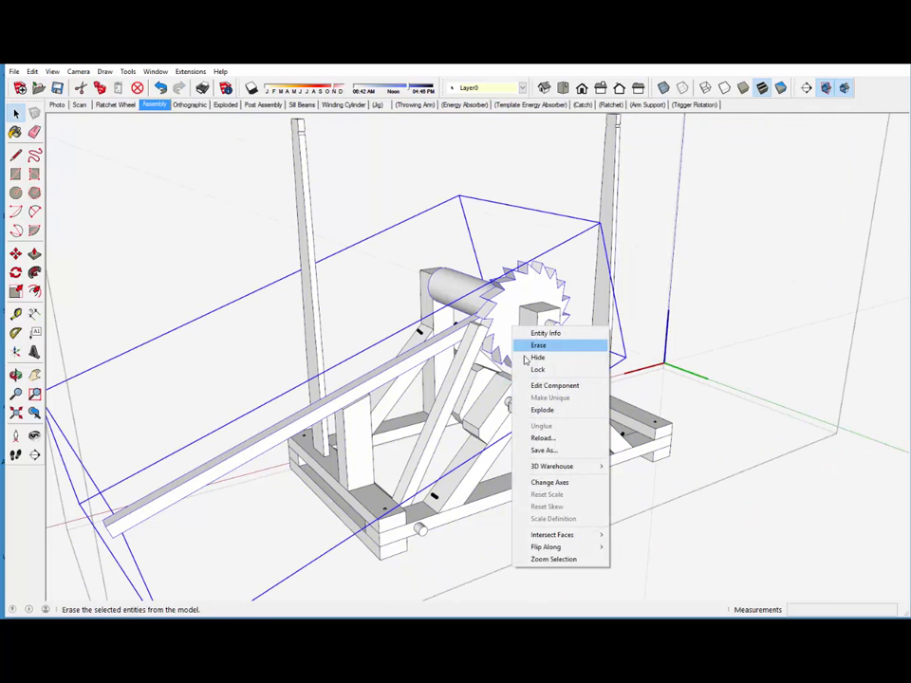
click(539, 356)
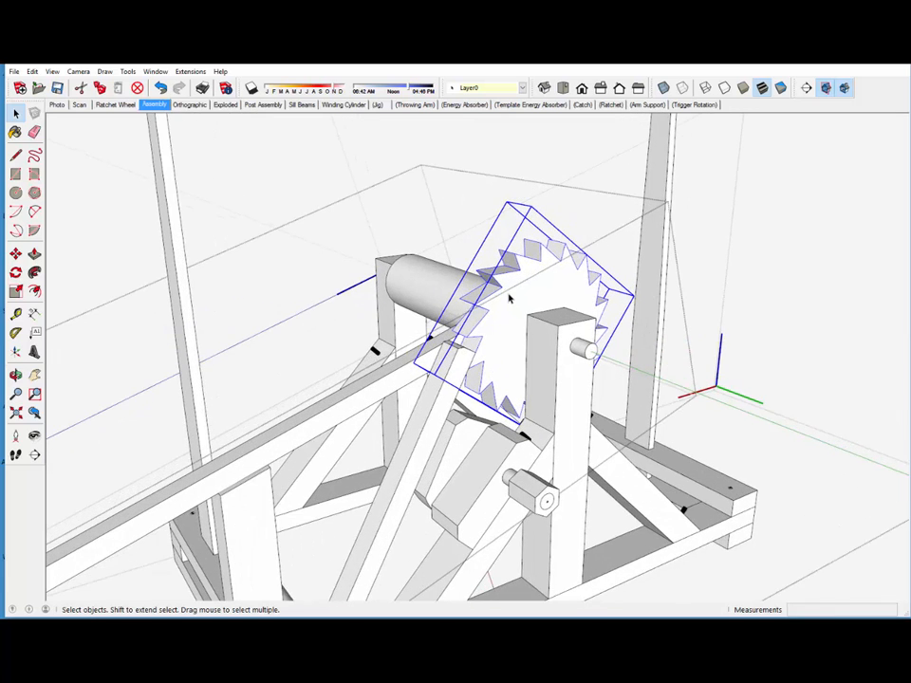
drag(512, 304, 513, 285)
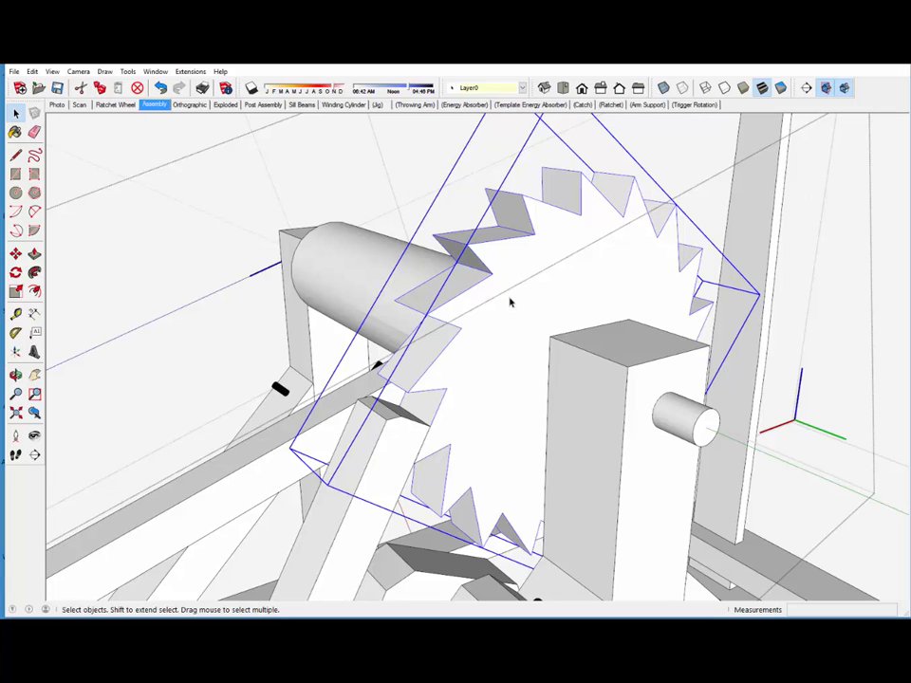
mouse_move(889, 374)
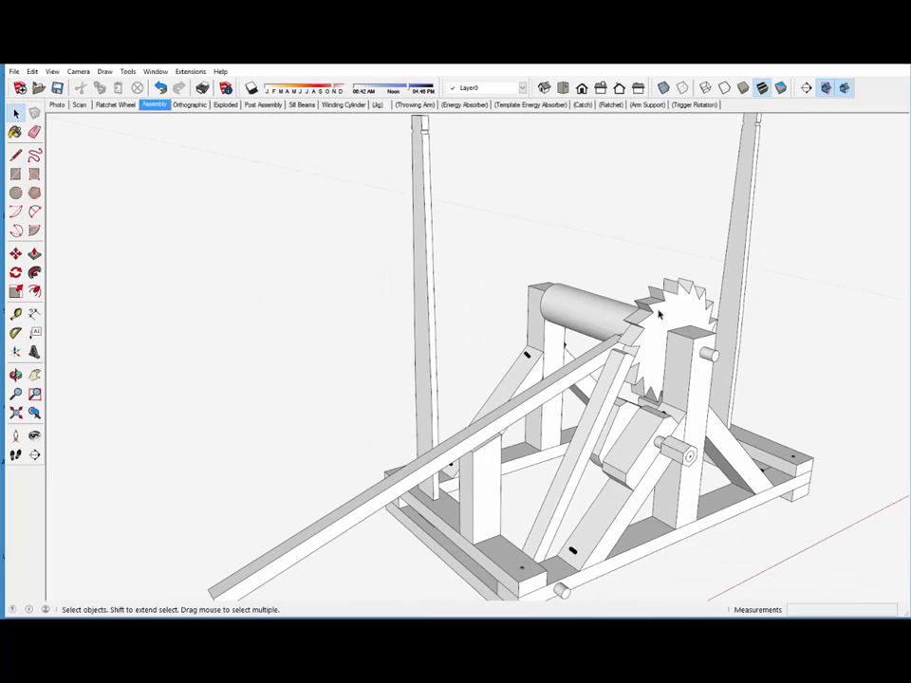
mouse_move(289, 201)
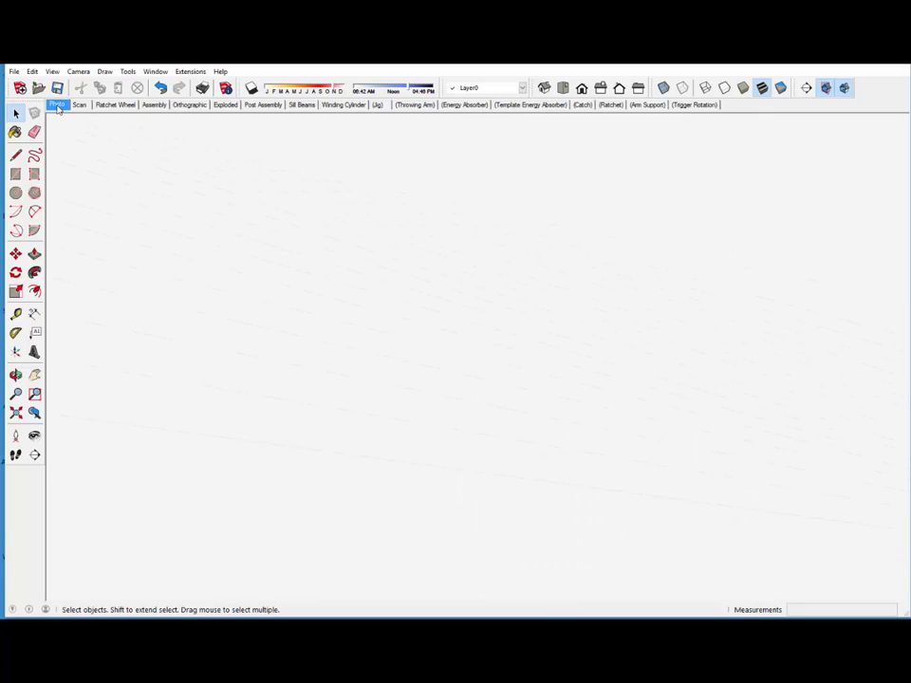
Step: Step through the Photo, Scan and Ratchet Wheel scenes to reach the wheel close-up photo
click(57, 104)
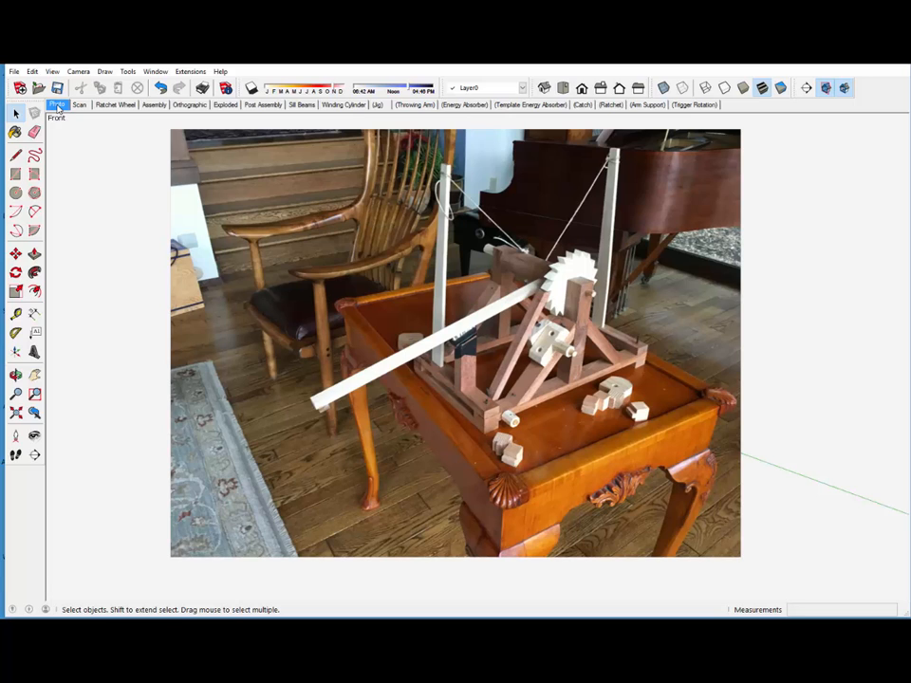
mouse_move(80, 104)
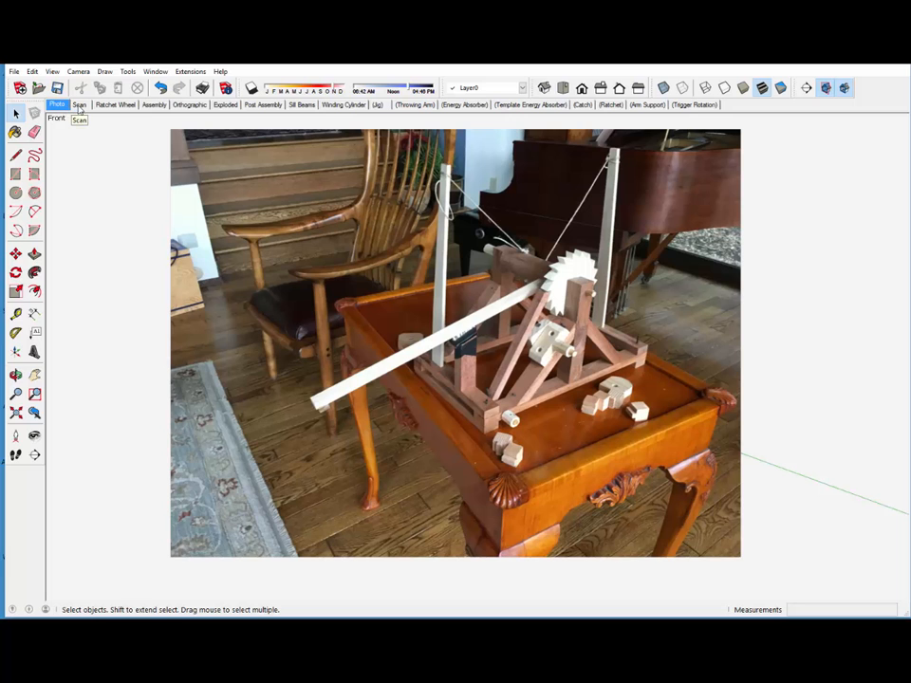
click(80, 105)
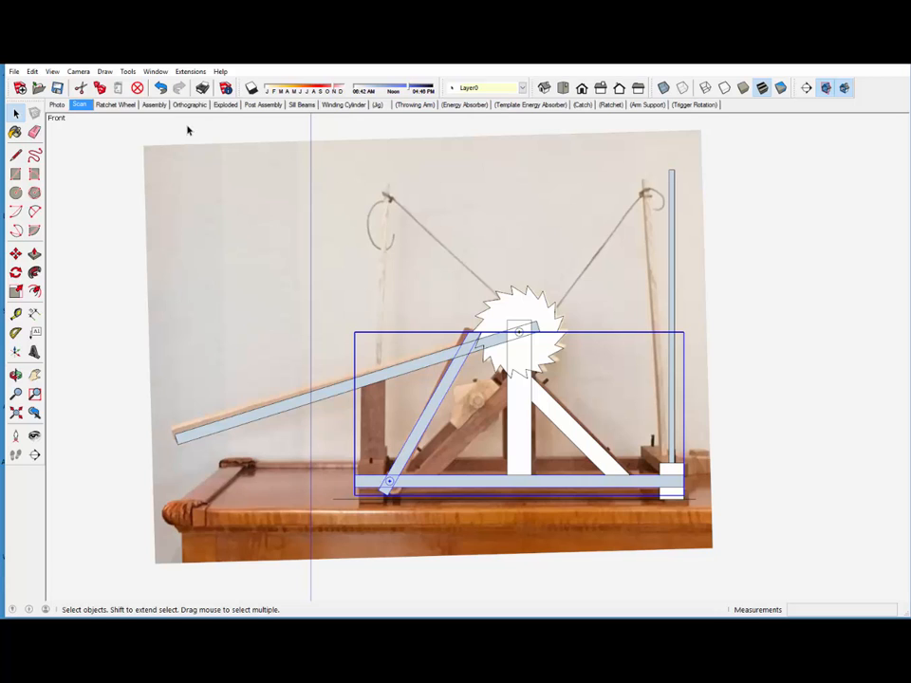
mouse_move(129, 110)
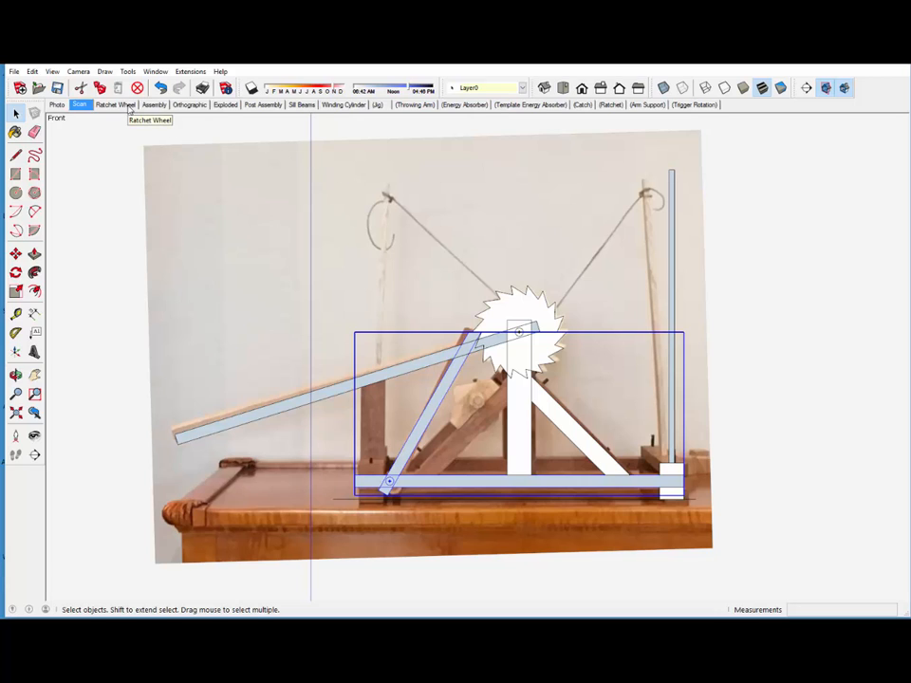
click(114, 104)
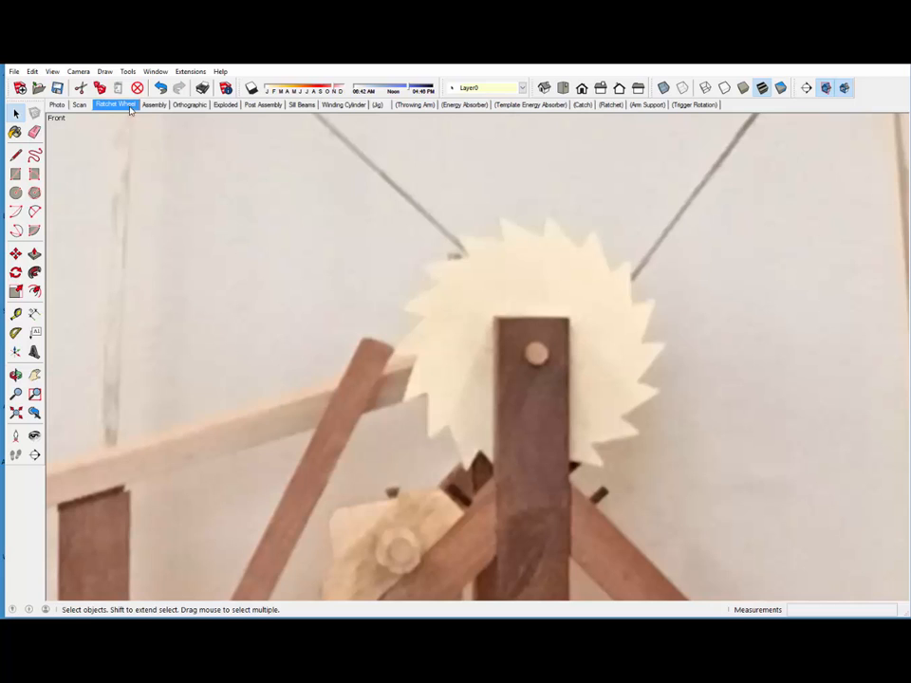
mouse_move(144, 121)
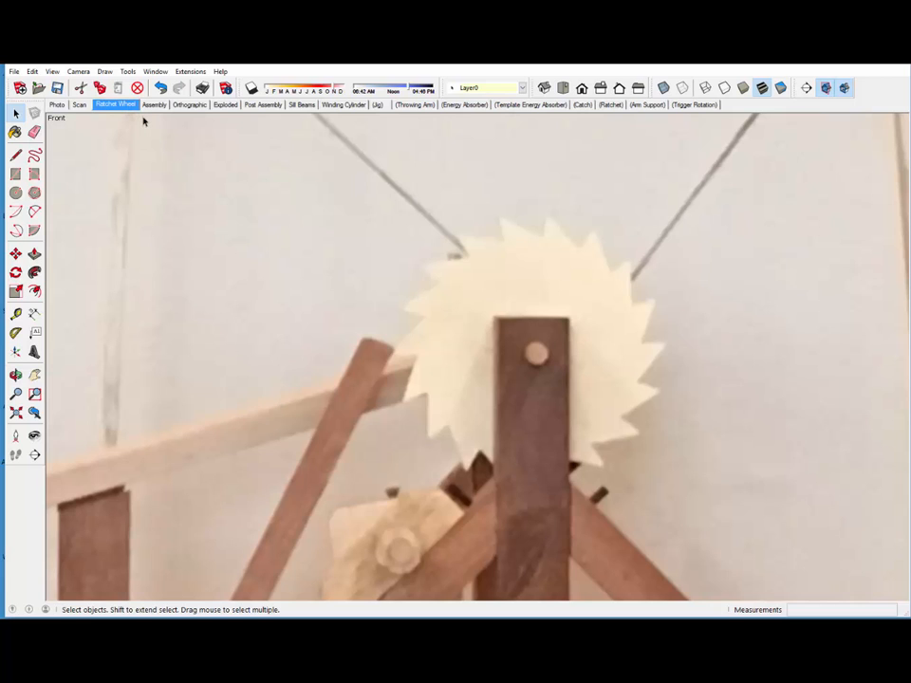
mouse_move(106, 137)
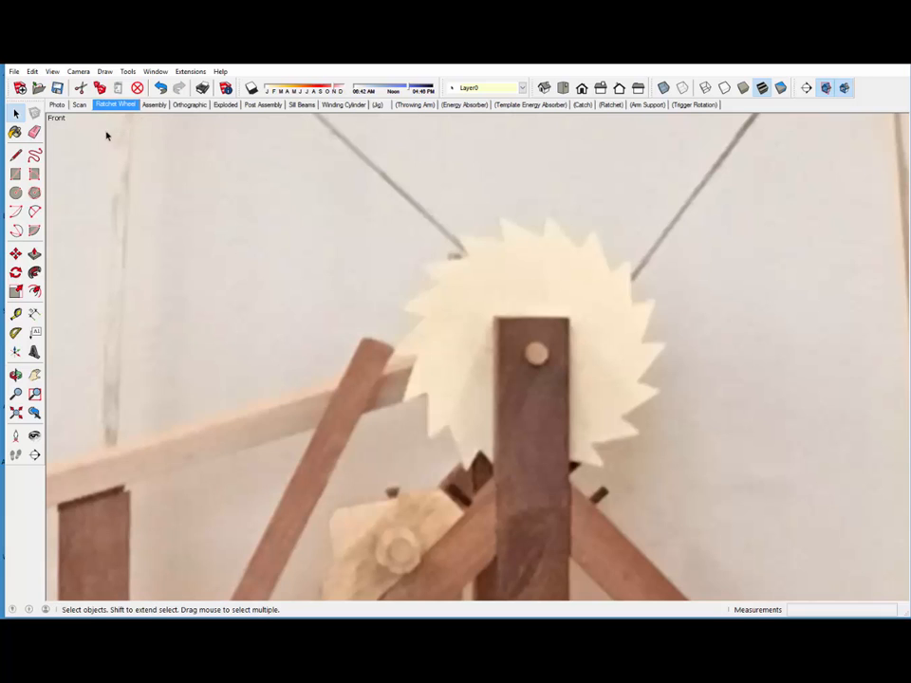
Step: Draw a circle centred on the photographed axle with its radius at the tooth tips
click(15, 193)
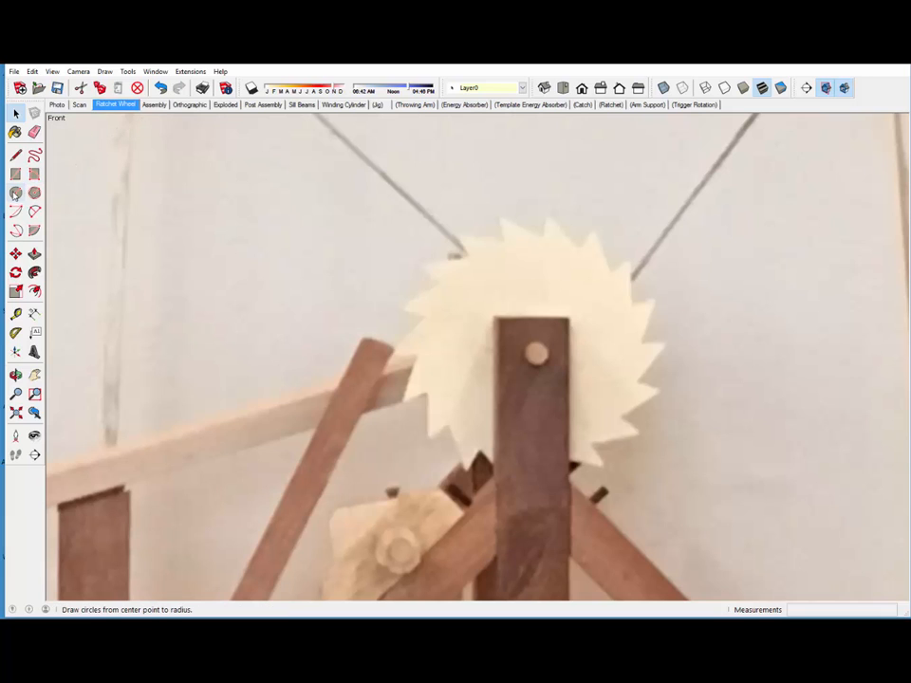
click(15, 193)
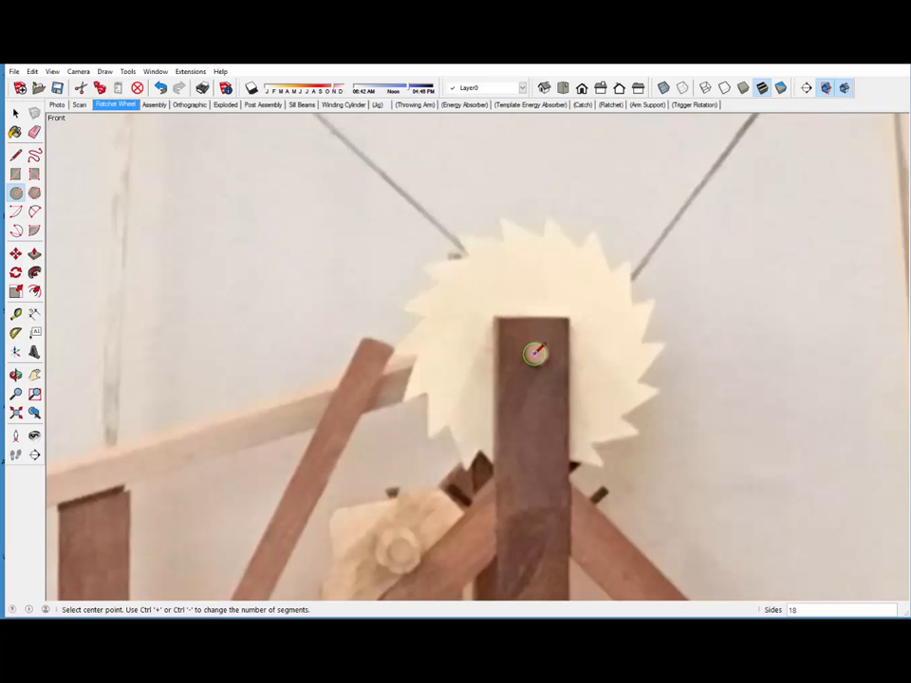
click(536, 355)
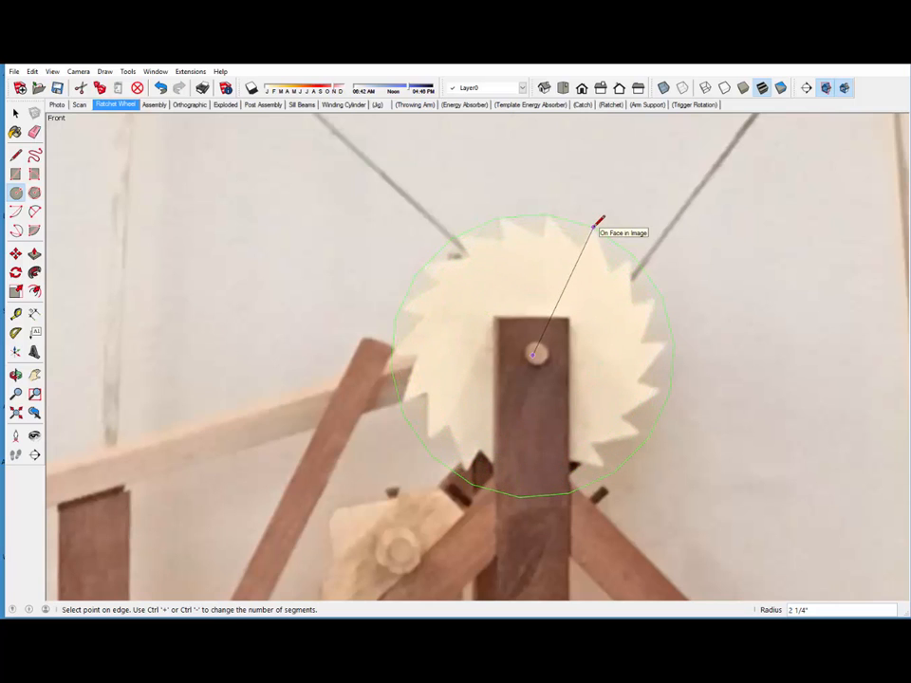
click(598, 220)
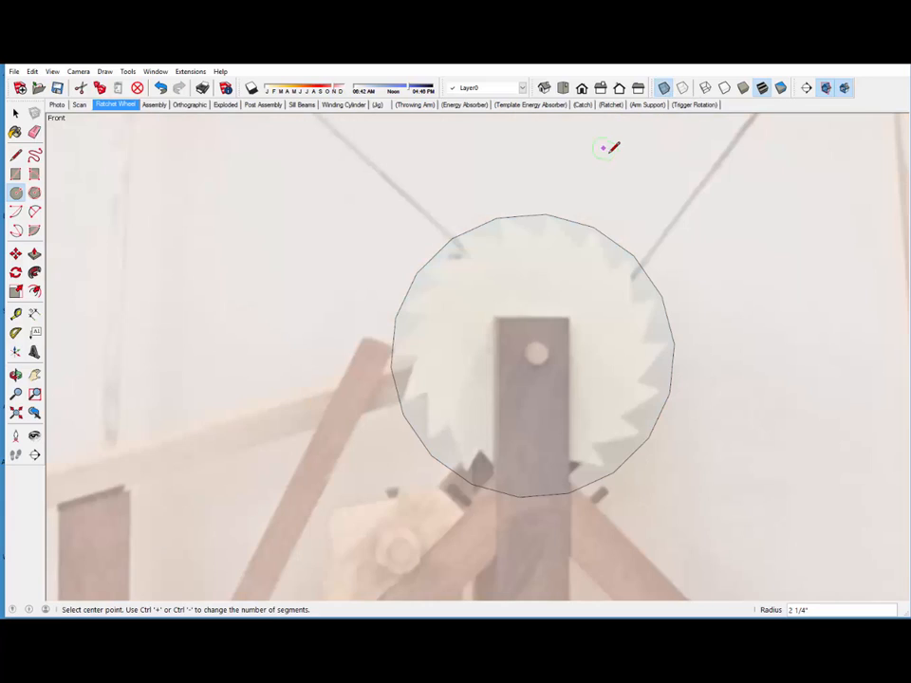
mouse_move(570, 292)
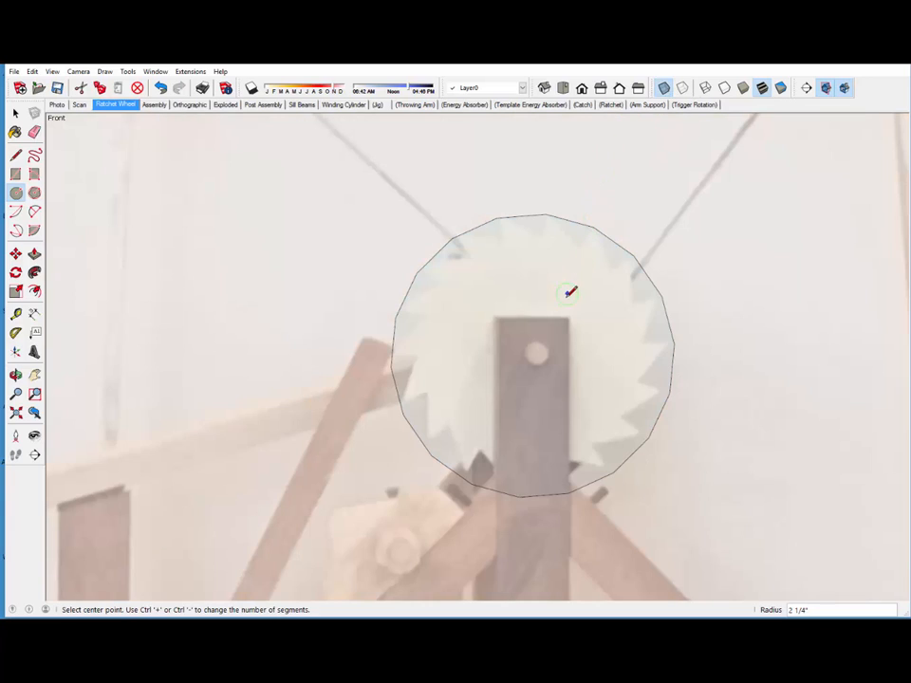
mouse_move(539, 349)
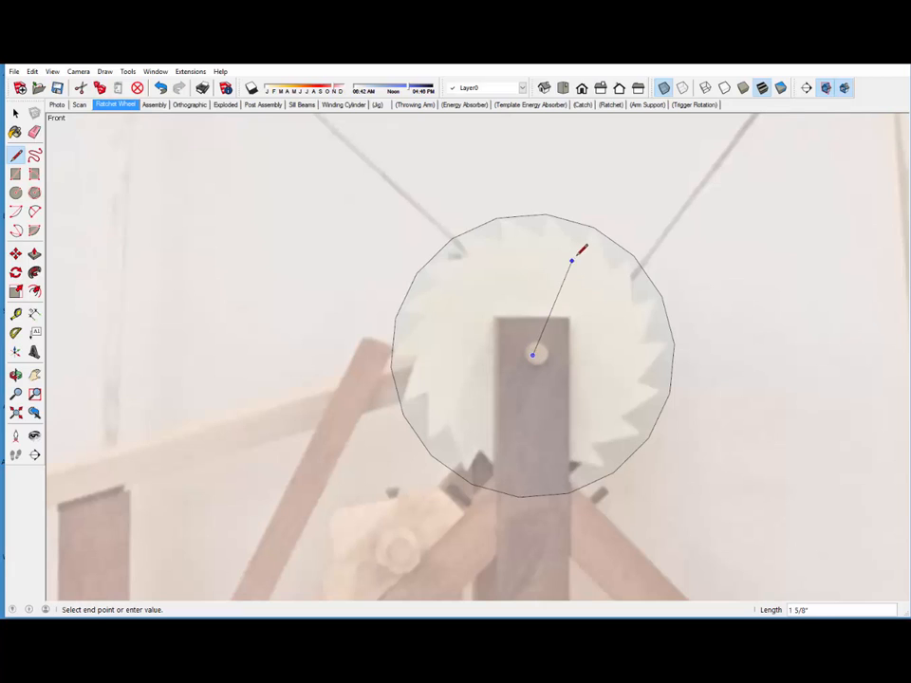
mouse_move(596, 224)
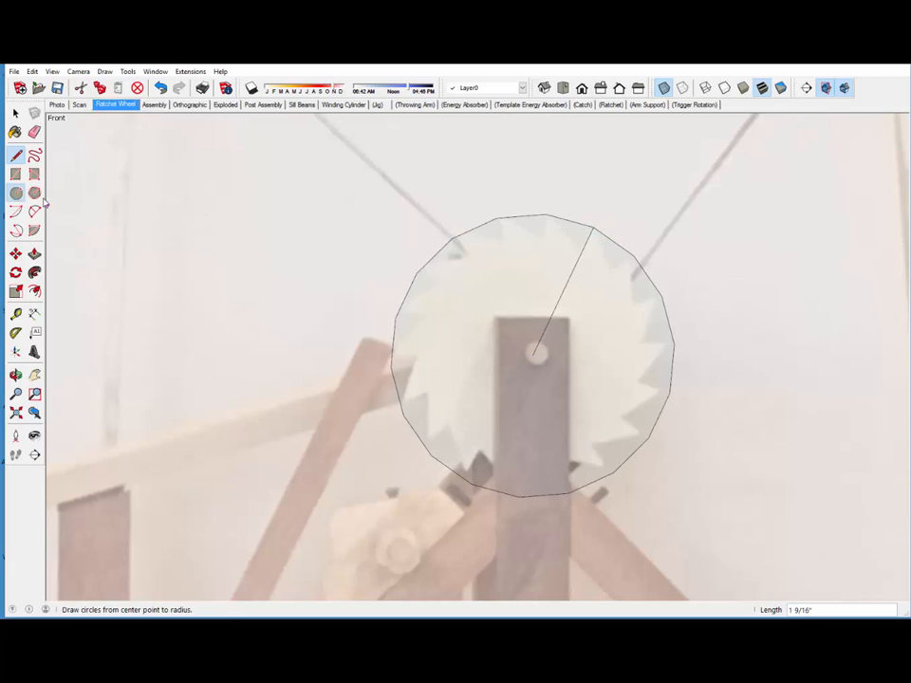
Step: Draw the inner root circle centred on the axle with its radius at the tooth roots
click(34, 194)
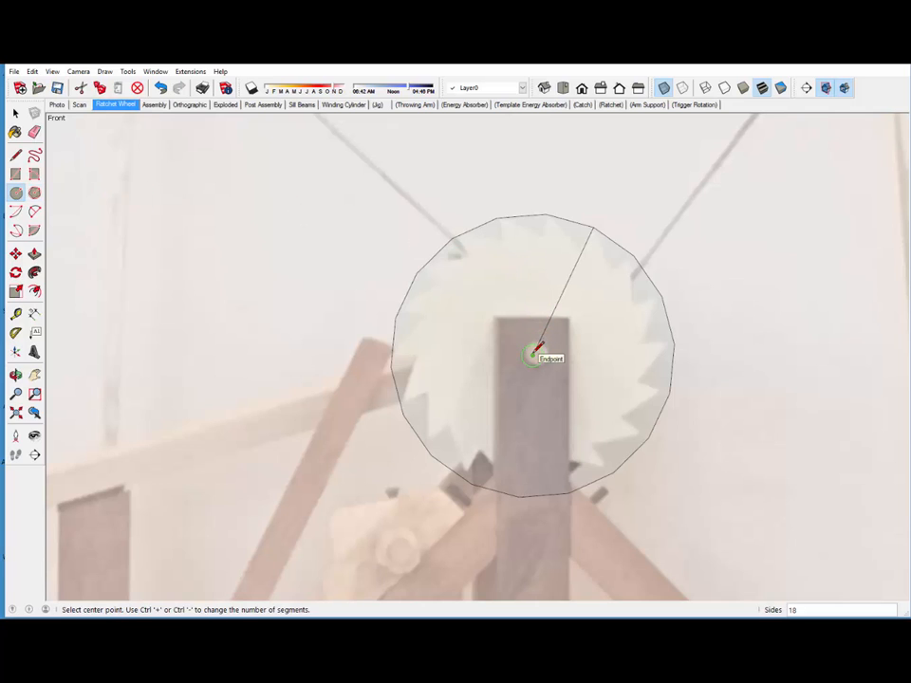
click(533, 357)
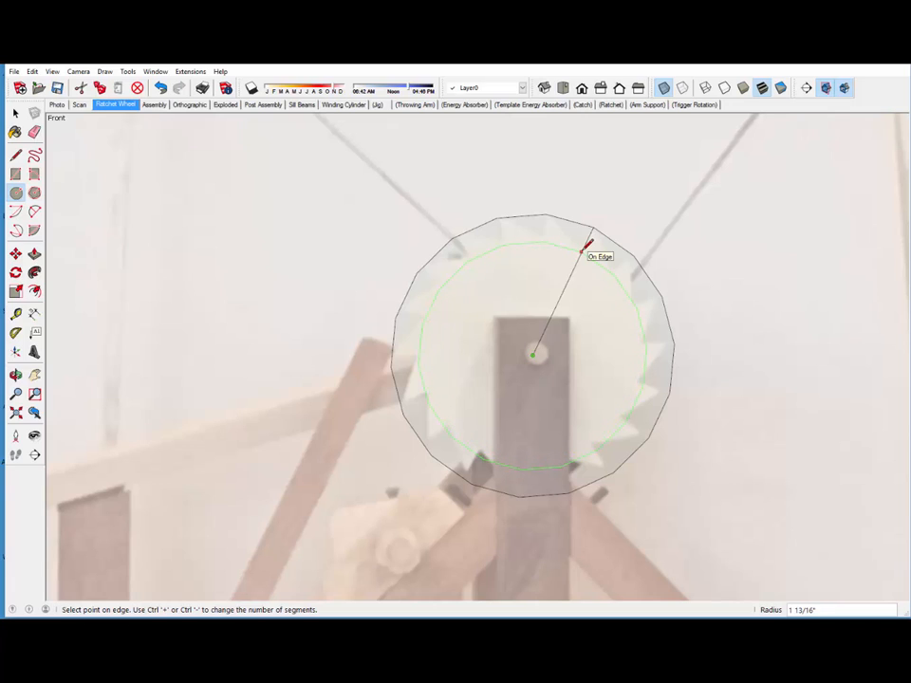
click(588, 245)
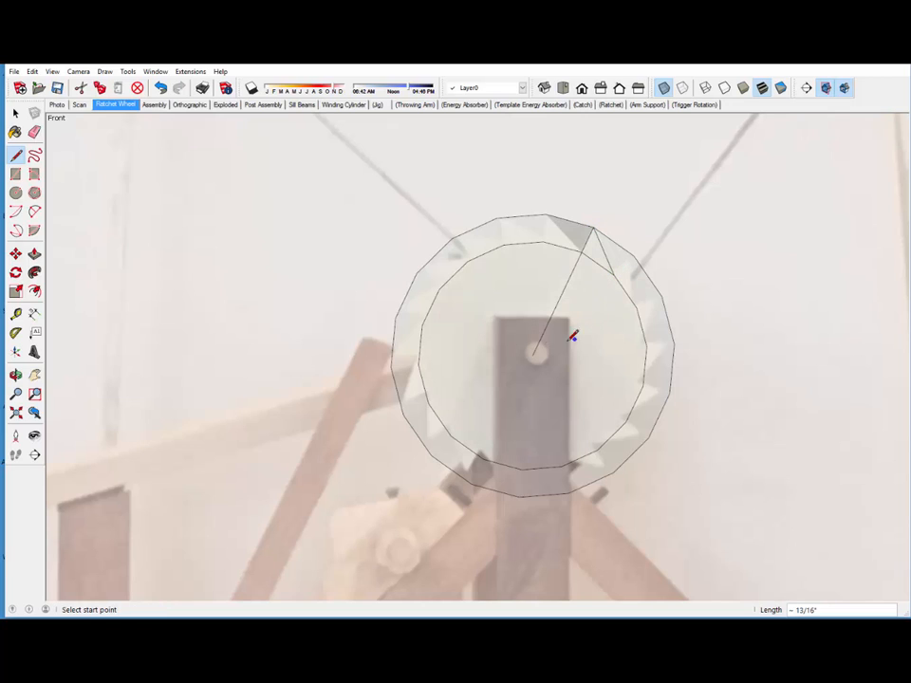
Step: Draw the wedge edges from the wheel centre to the root circle and toward a tooth tip
click(535, 355)
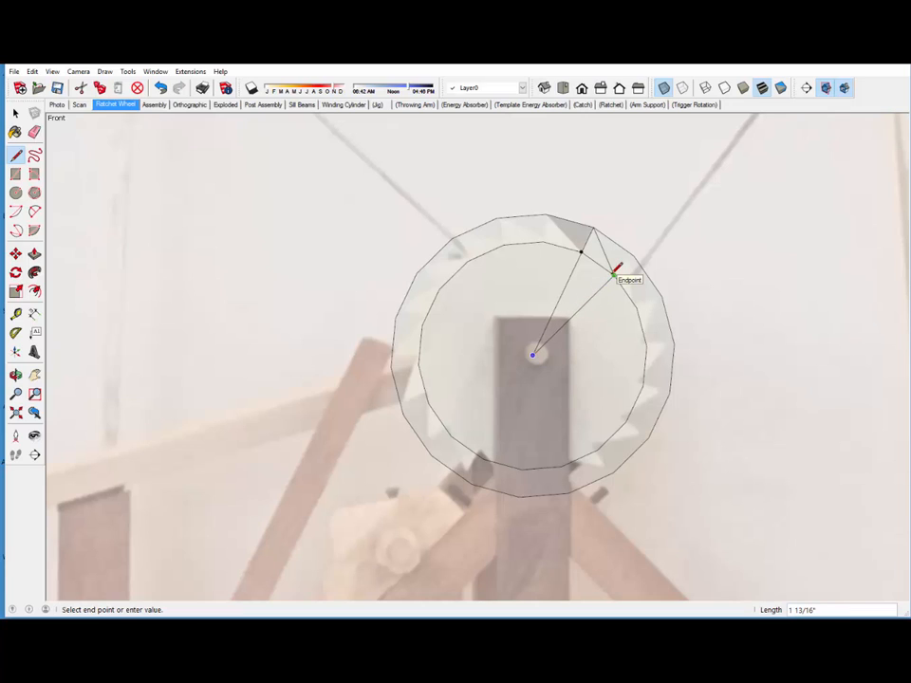
click(615, 273)
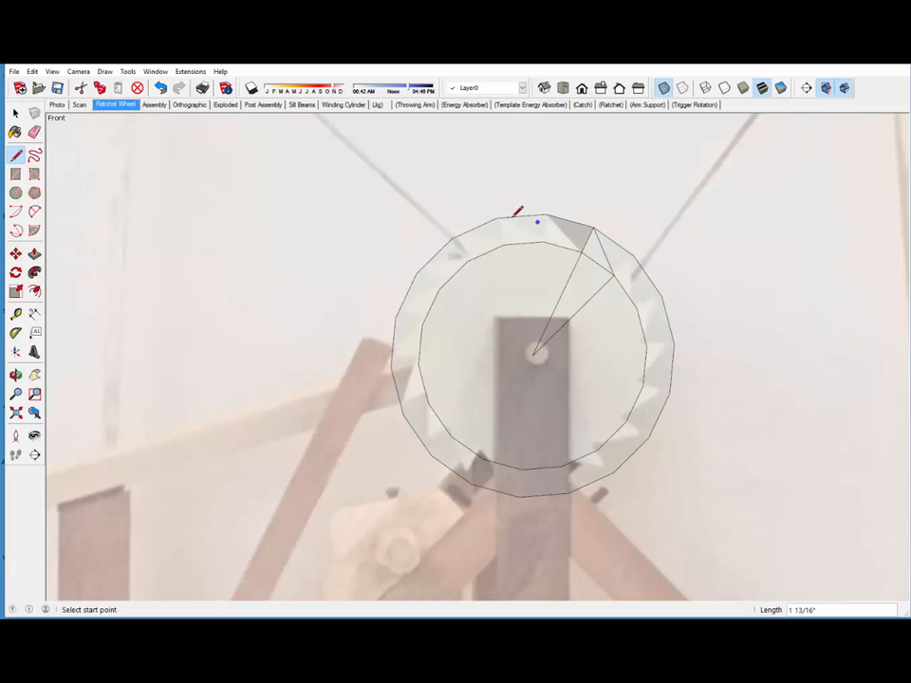
click(34, 133)
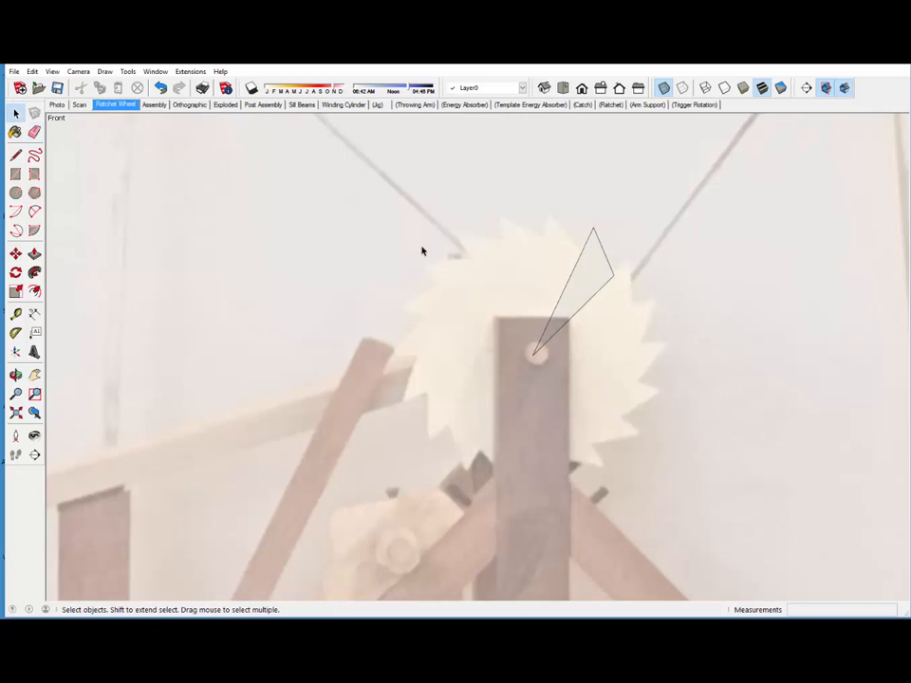
Step: Select the single-tooth wedge face
click(579, 285)
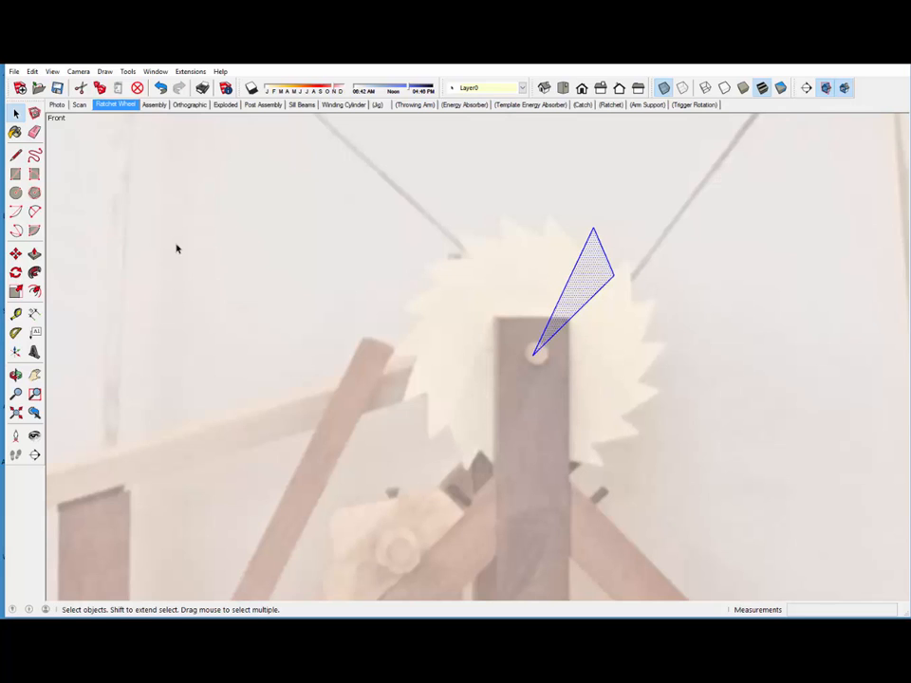
mouse_move(15, 273)
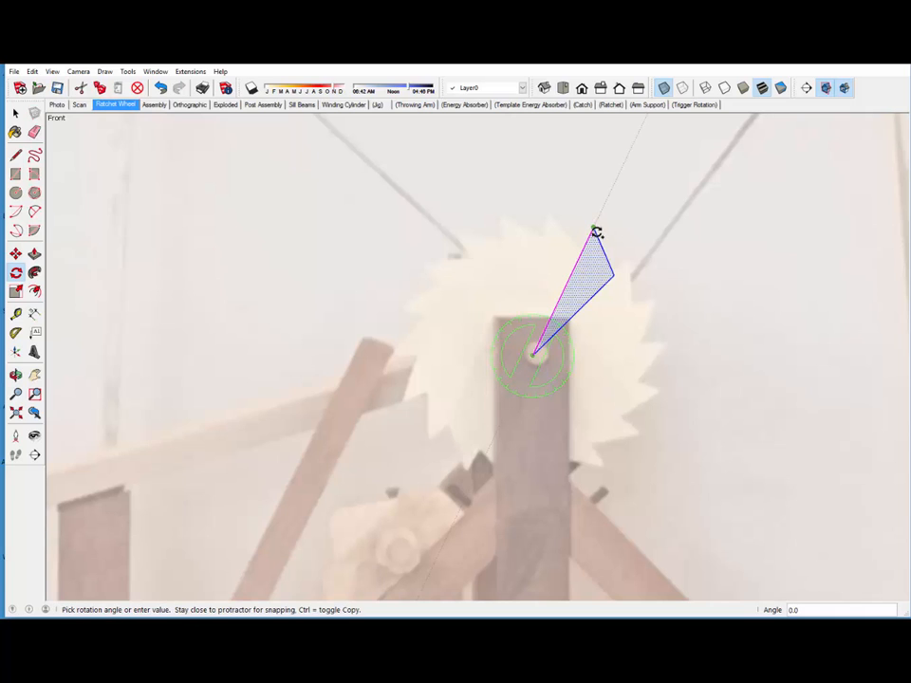
Step: Rotate-copy the wedge one tooth angle and array it 17x to complete the 18-tooth ring
drag(592, 231, 630, 251)
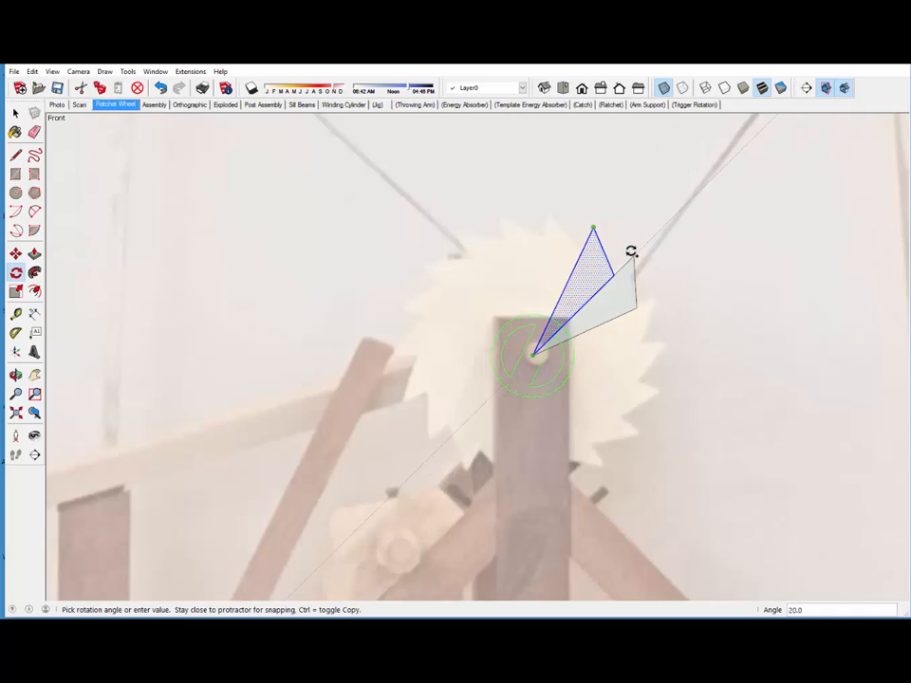
mouse_move(630, 255)
text(x)
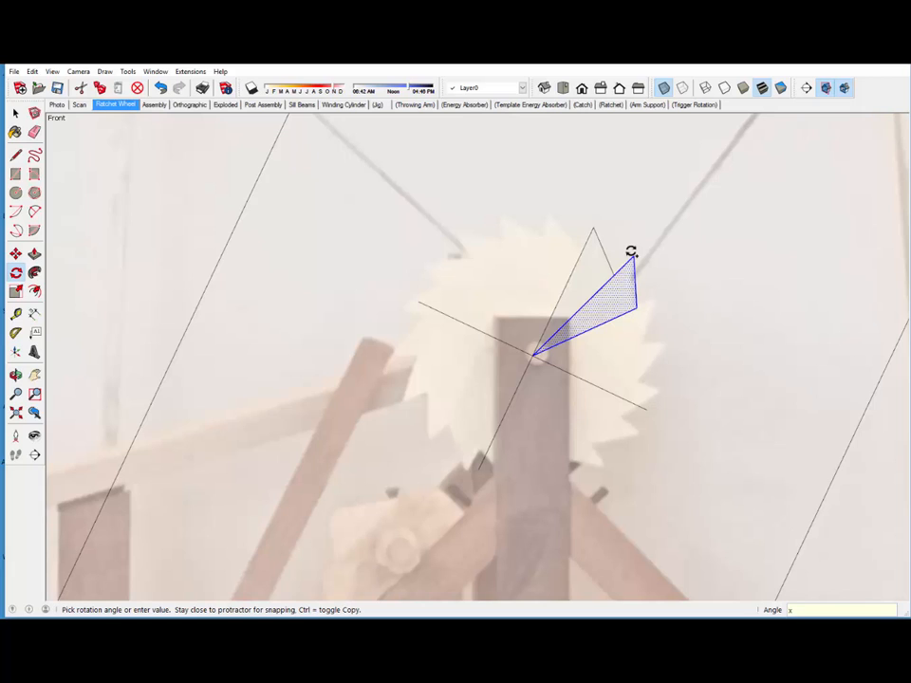
text(17)
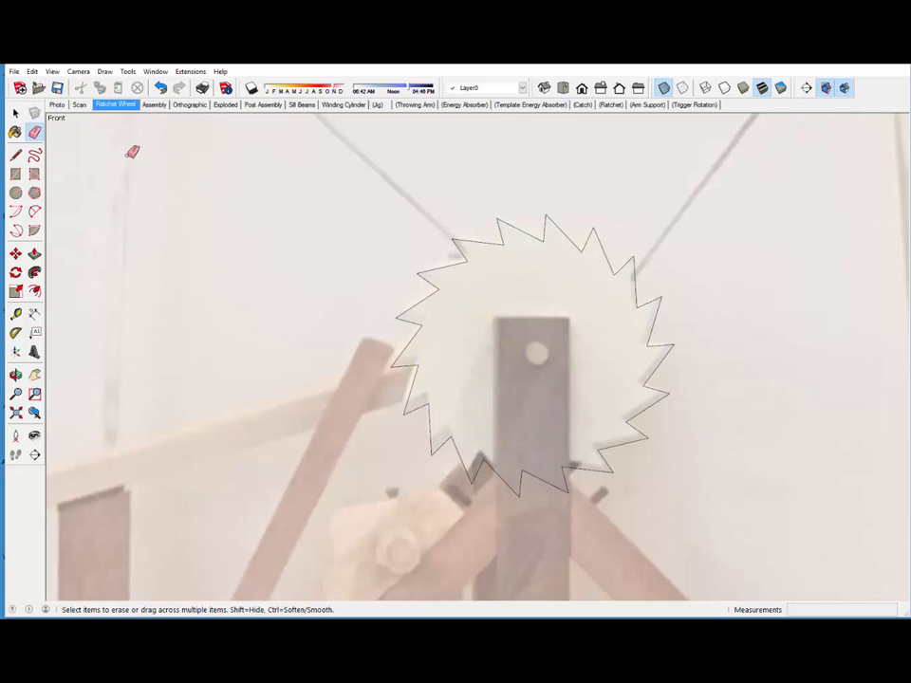
Step: Return to the Select tool and select the toothed wheel face so it fills in
click(16, 114)
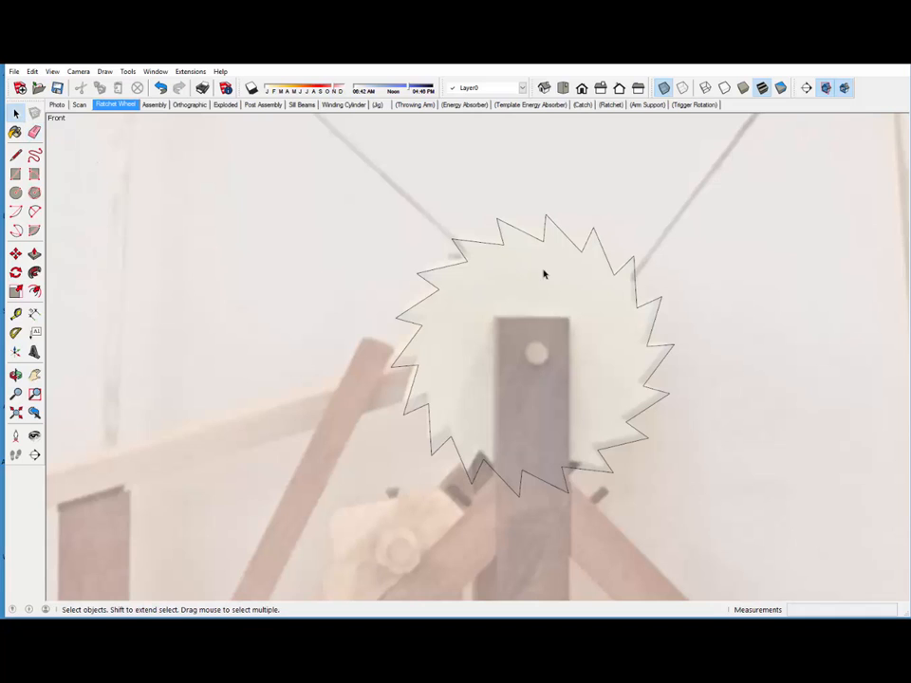
click(546, 276)
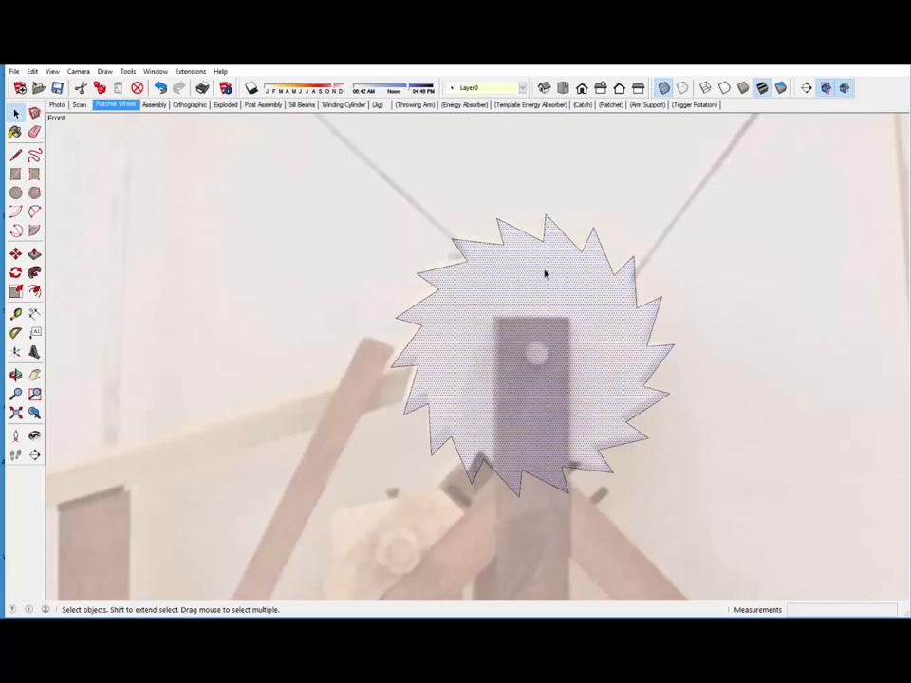
mouse_move(56, 171)
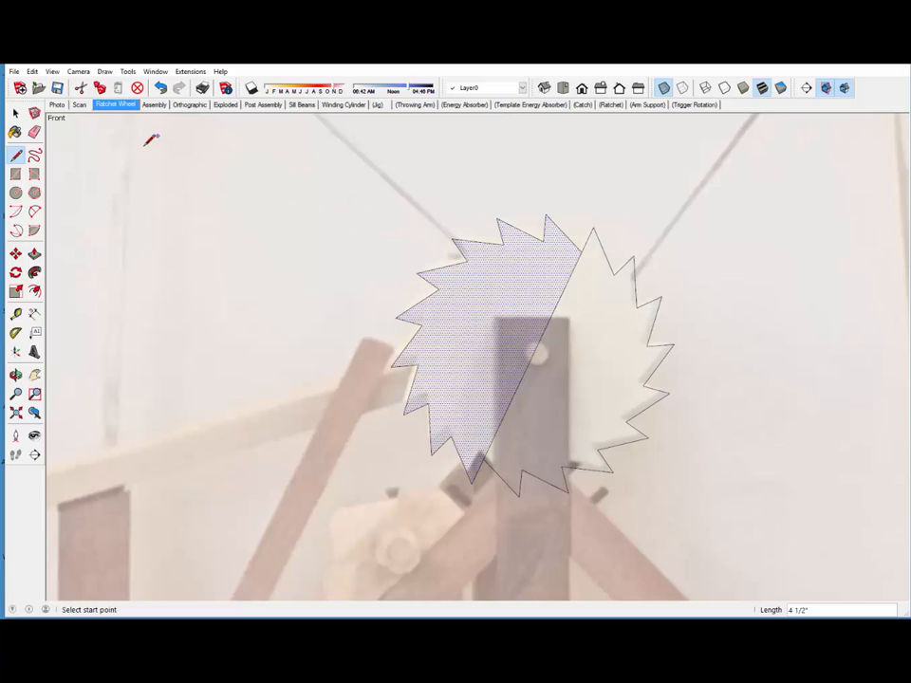
mouse_move(80, 141)
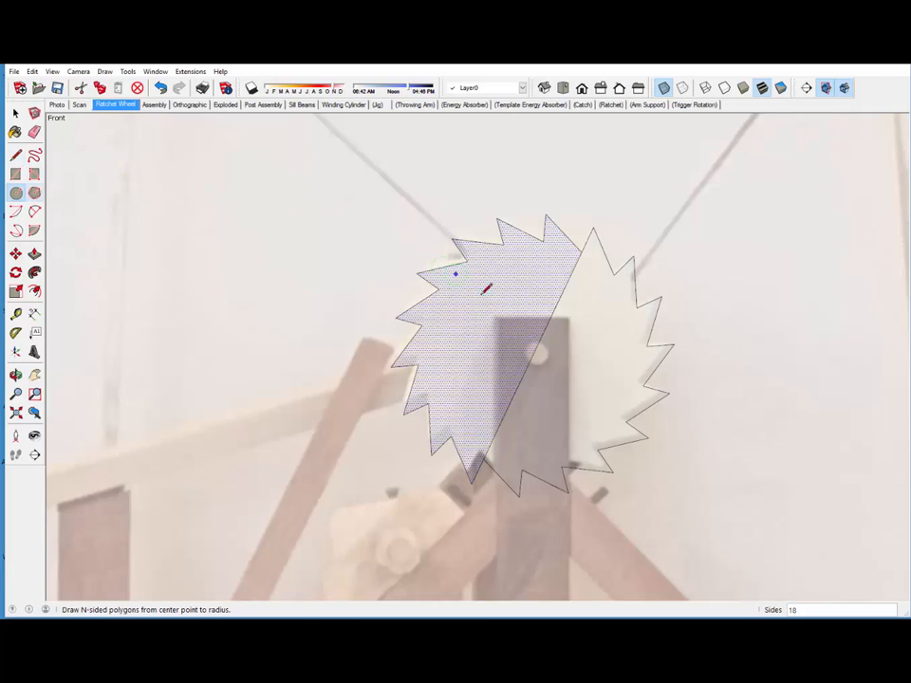
mouse_move(535, 357)
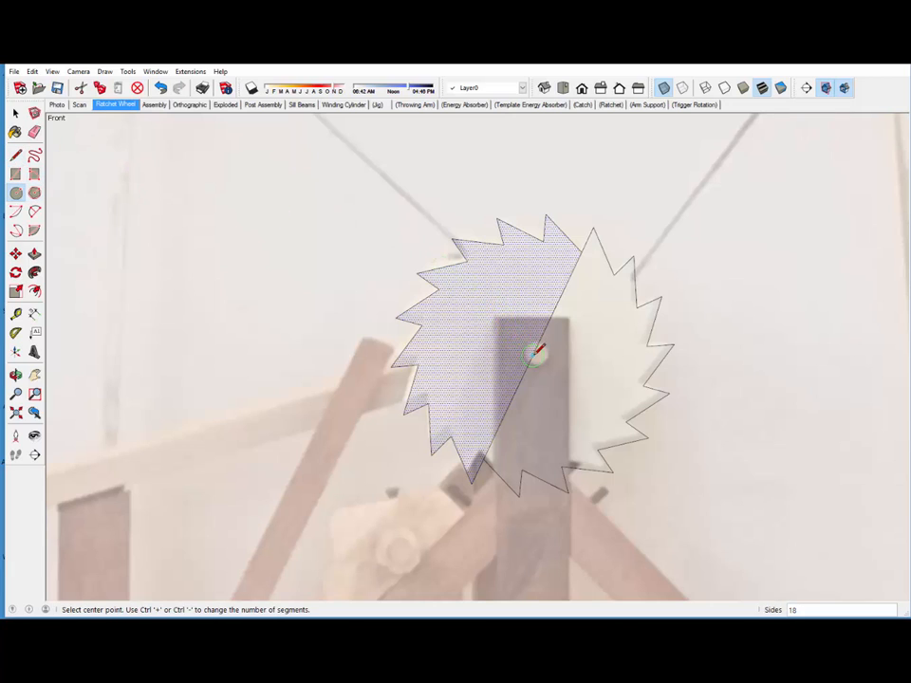
Step: Draw a 24-sided polygon hole at the wheel centre sized to the photographed axle
click(535, 357)
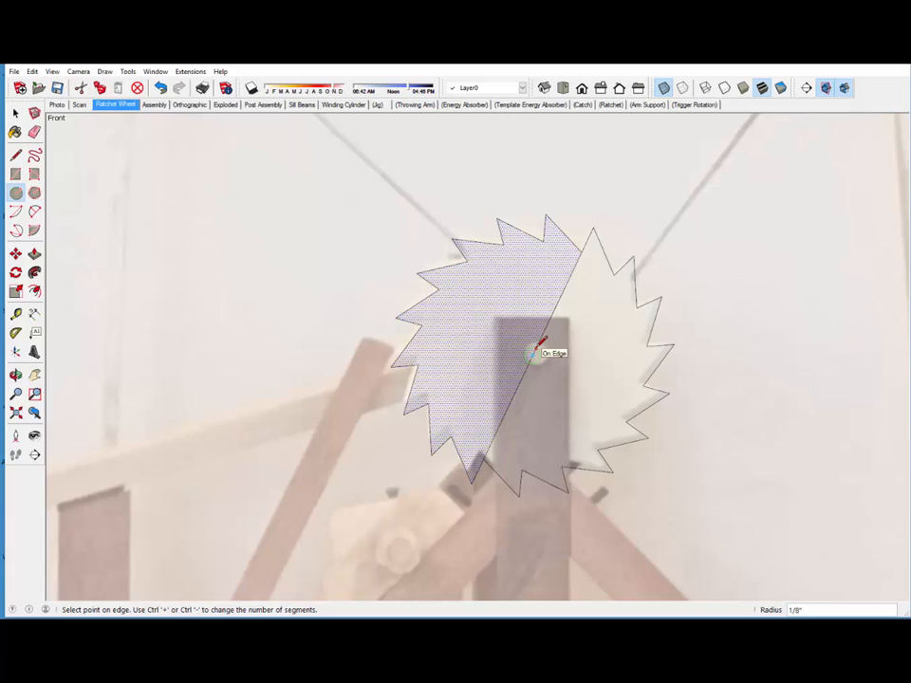
click(532, 349)
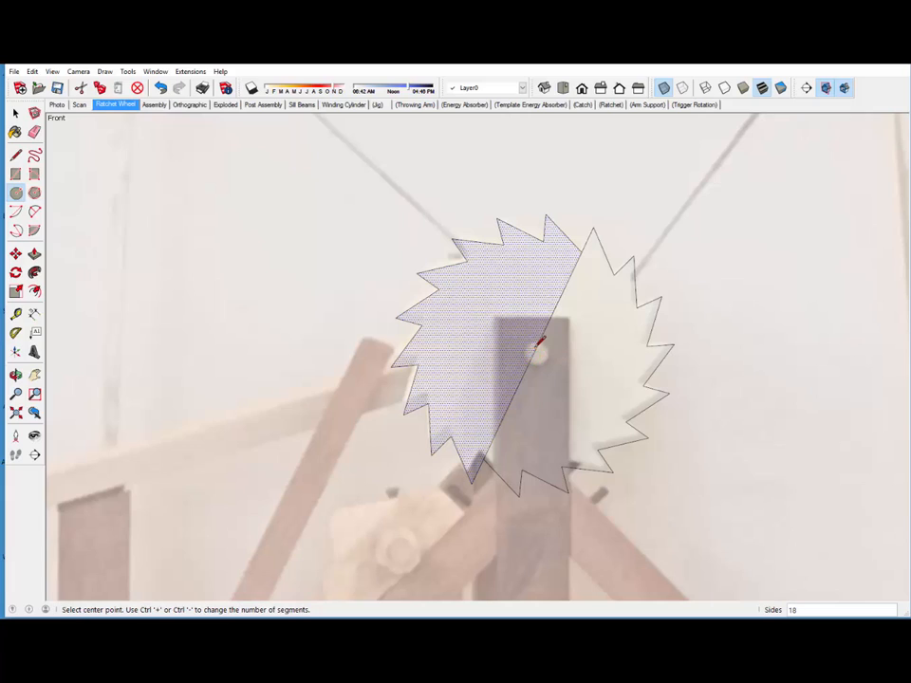
mouse_move(524, 368)
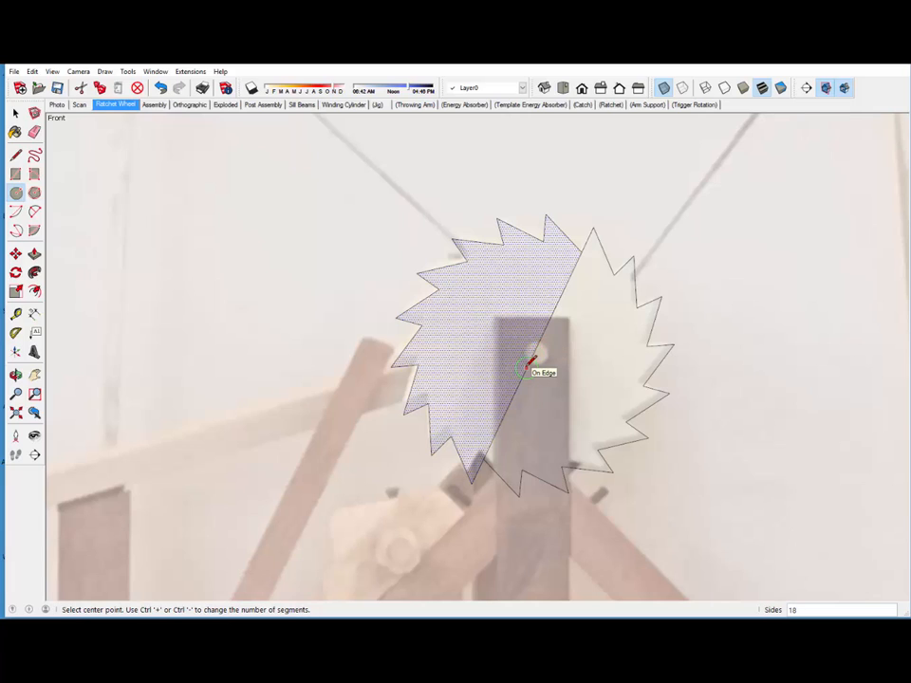
text(24)
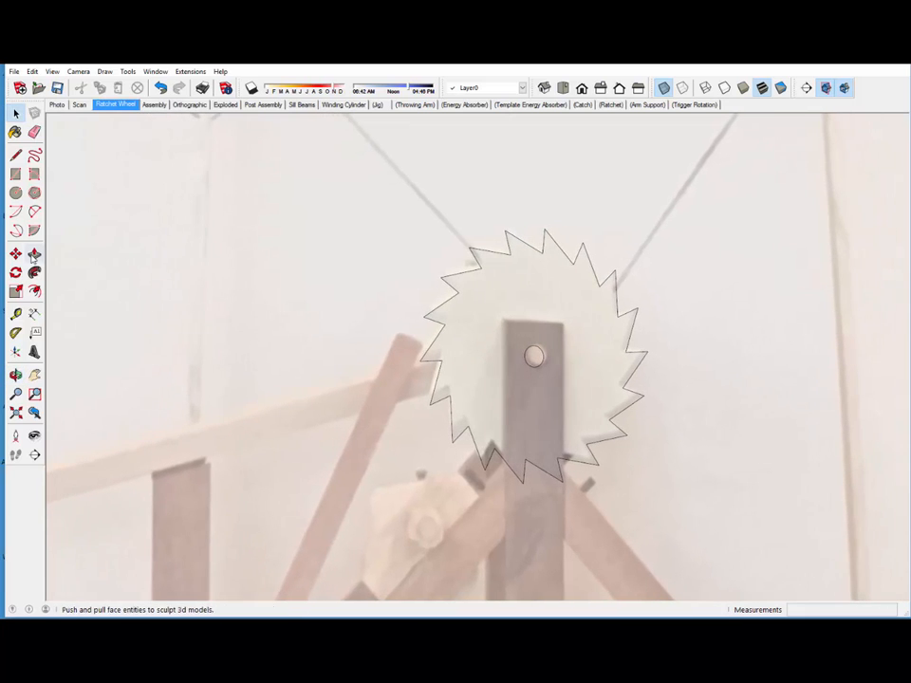
Step: Push/Pull the wheel face up to a thickness of 5/8
click(15, 254)
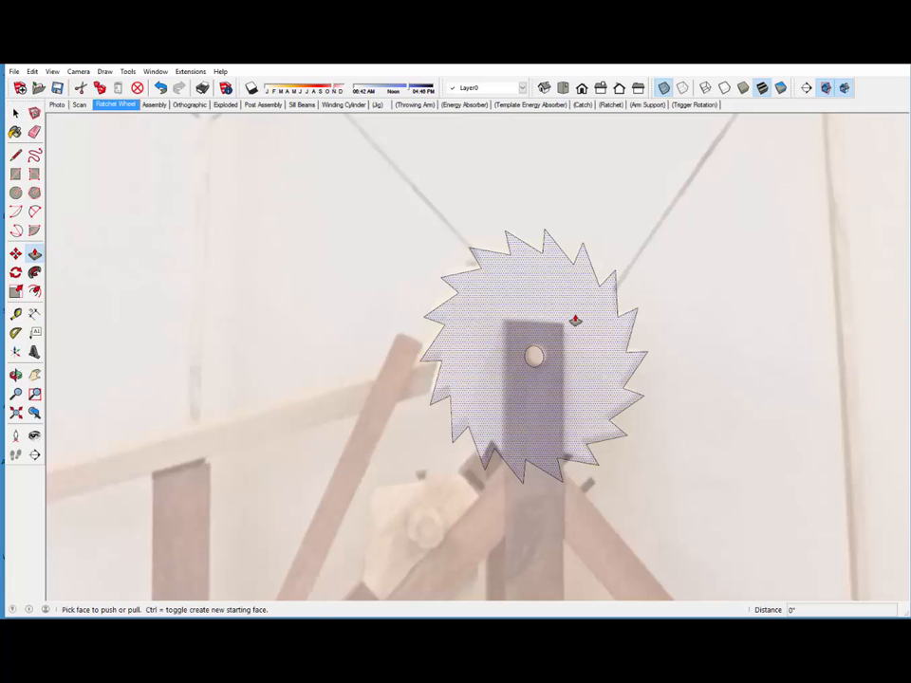
drag(577, 321, 554, 330)
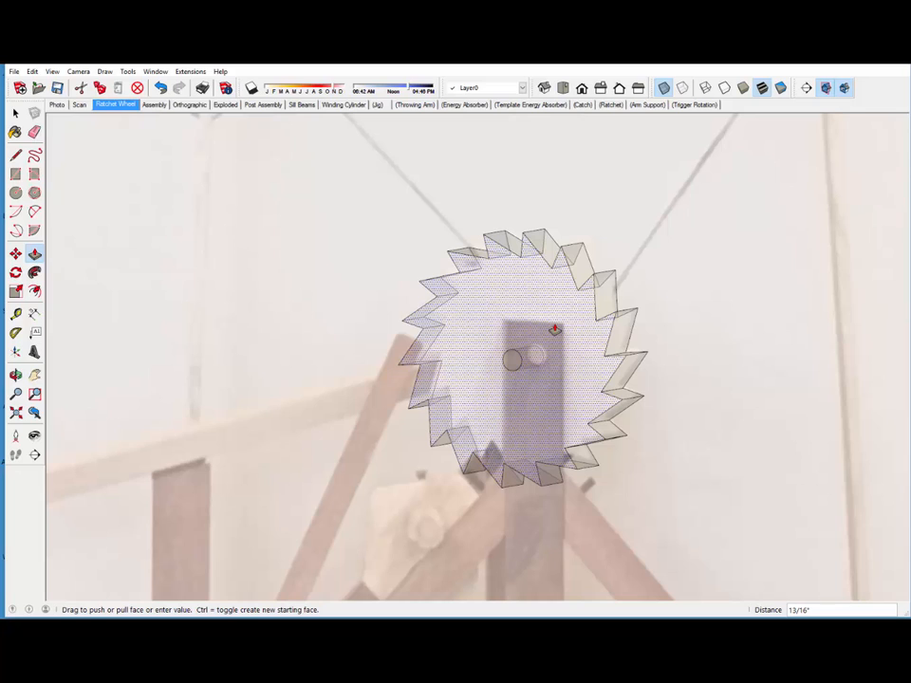
text(5/8)
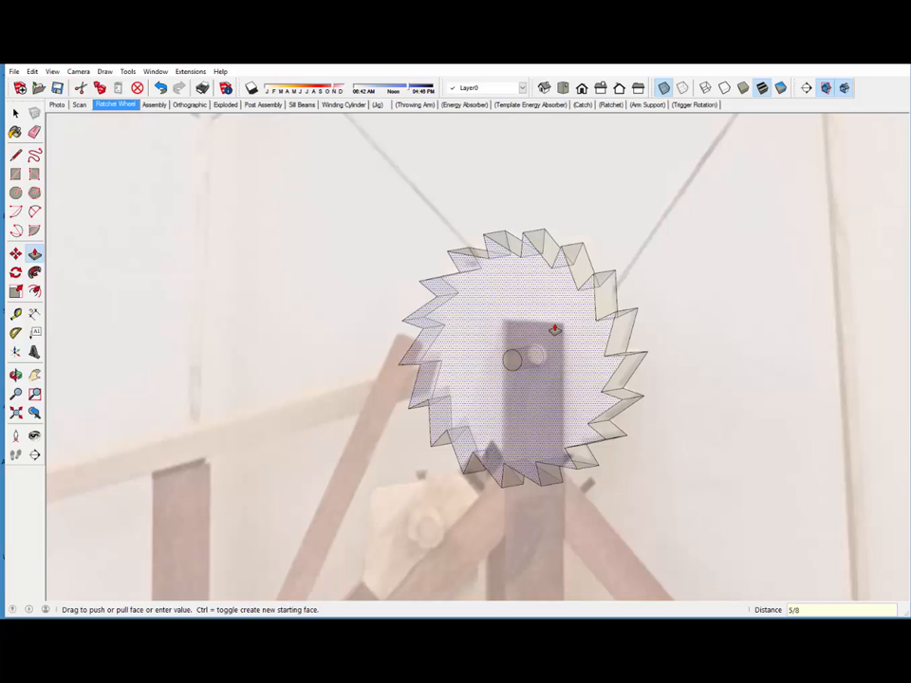